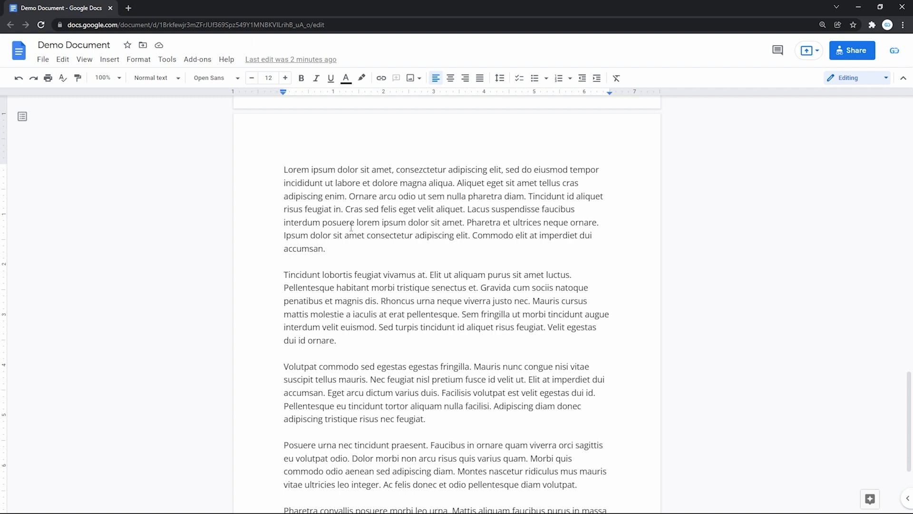
Place the insertion point after the first paragraph, ready for the snow-tree photo.
click(283, 259)
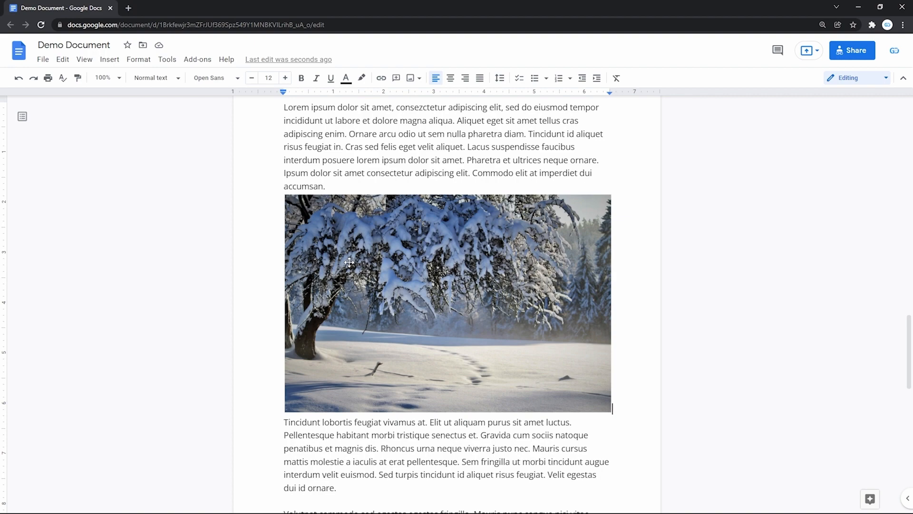
click(447, 303)
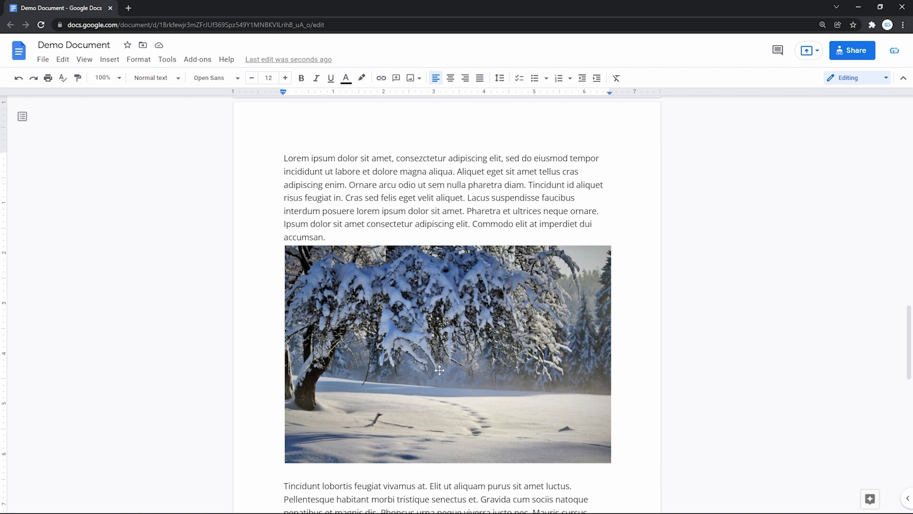
click(447, 354)
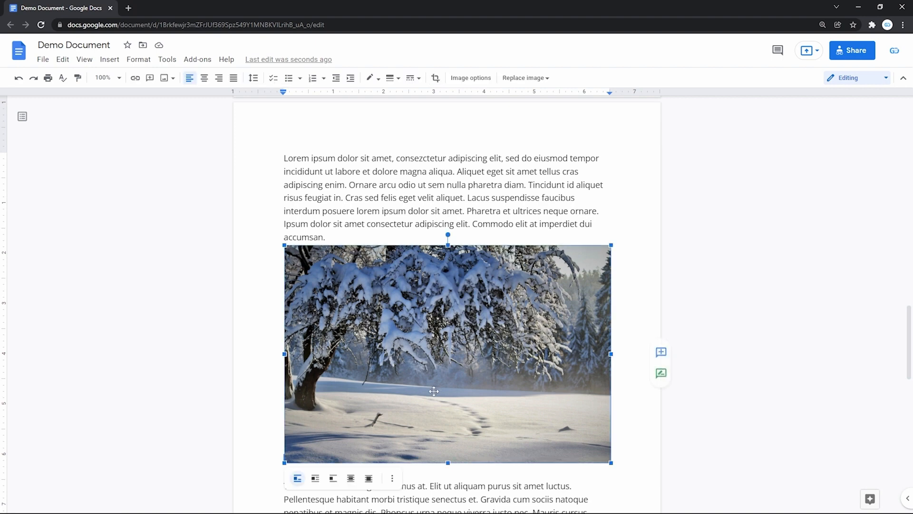
click(347, 184)
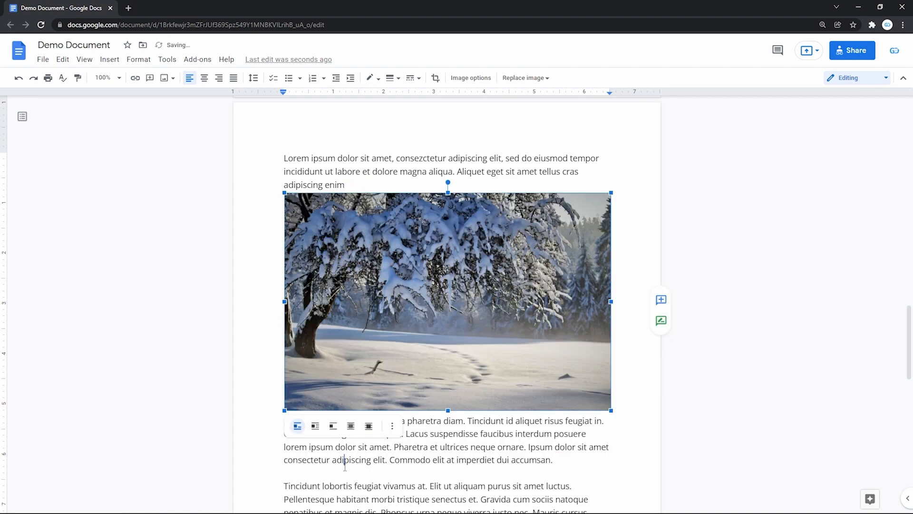
scroll(down, 3)
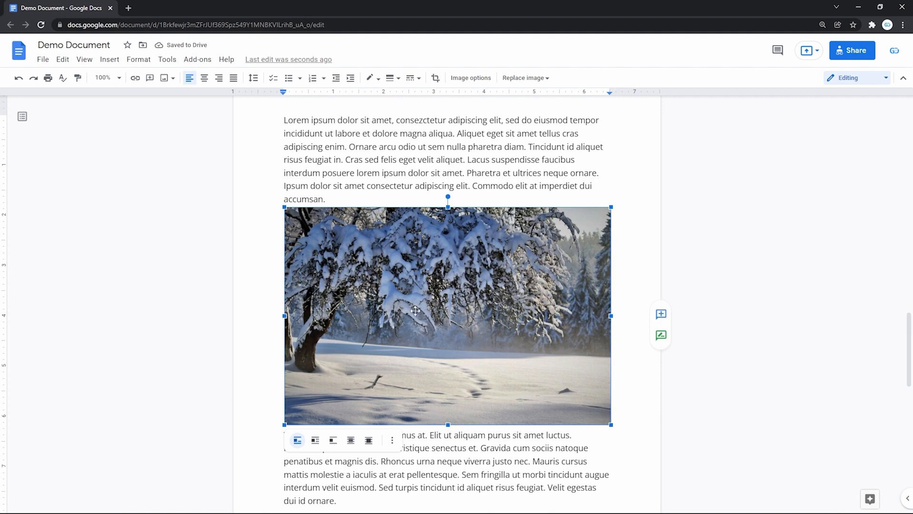
mouse_move(394, 321)
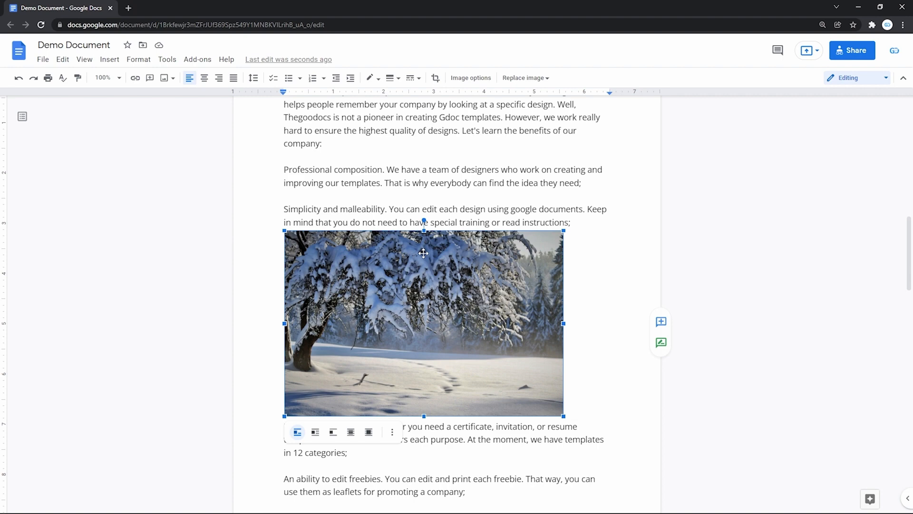
mouse_move(368, 234)
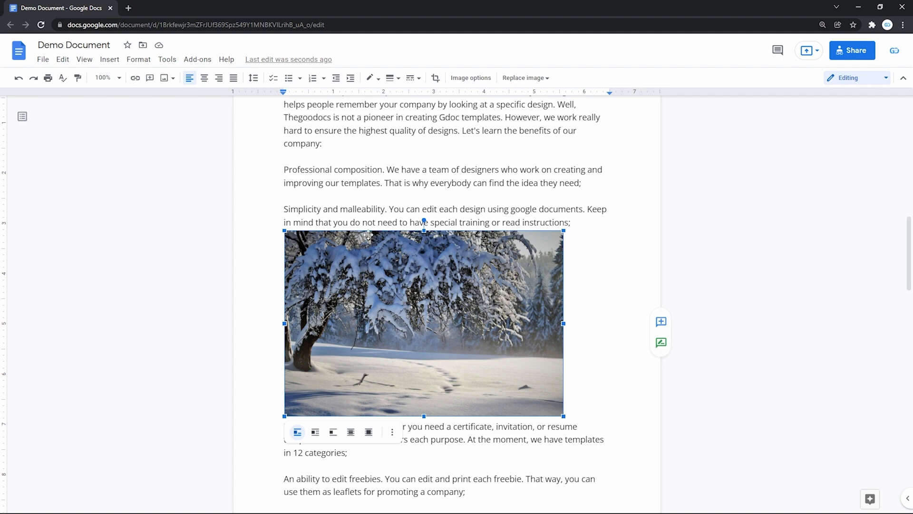
Try the in-line photo inside the Ideas paragraph, then leave it after the Simplicity paragraph and select it.
double_click(330, 209)
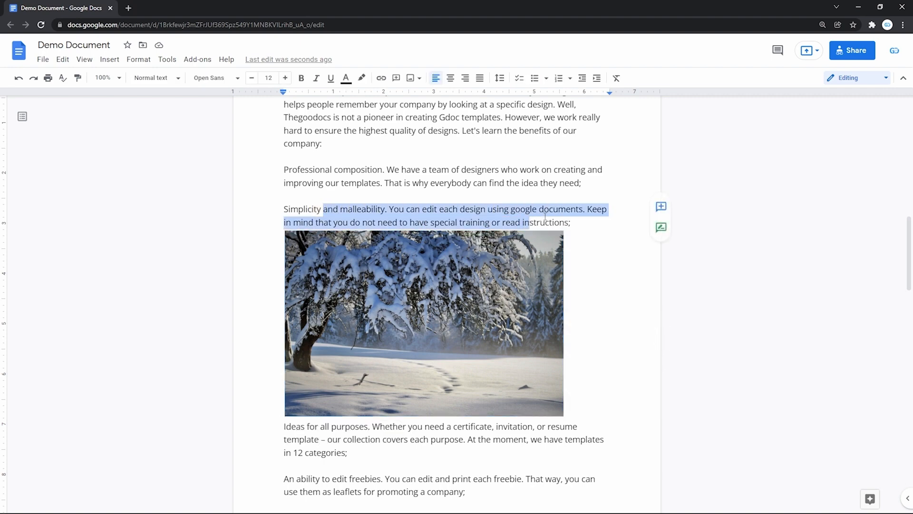
click(440, 426)
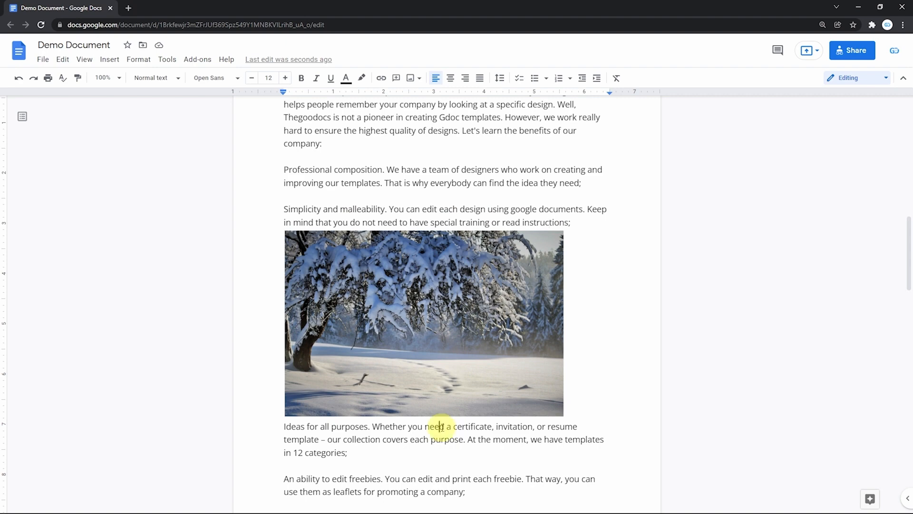
click(423, 323)
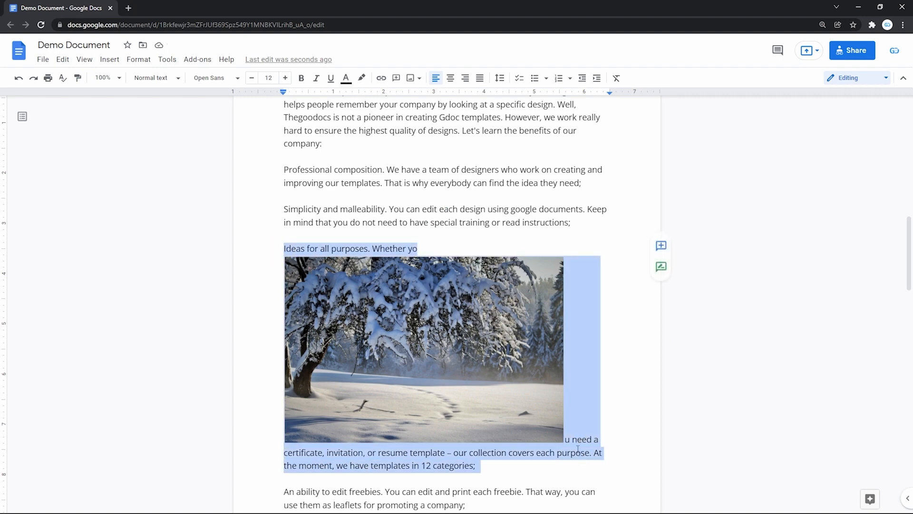
click(441, 352)
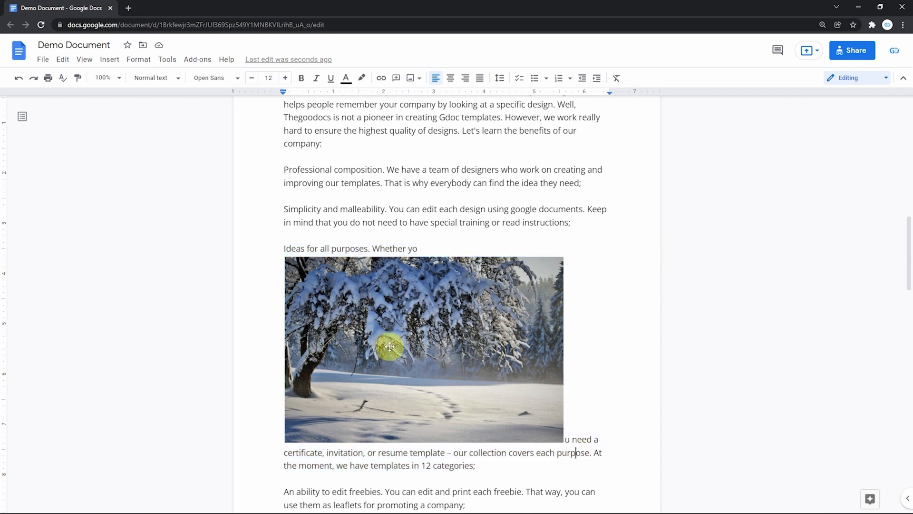
click(390, 346)
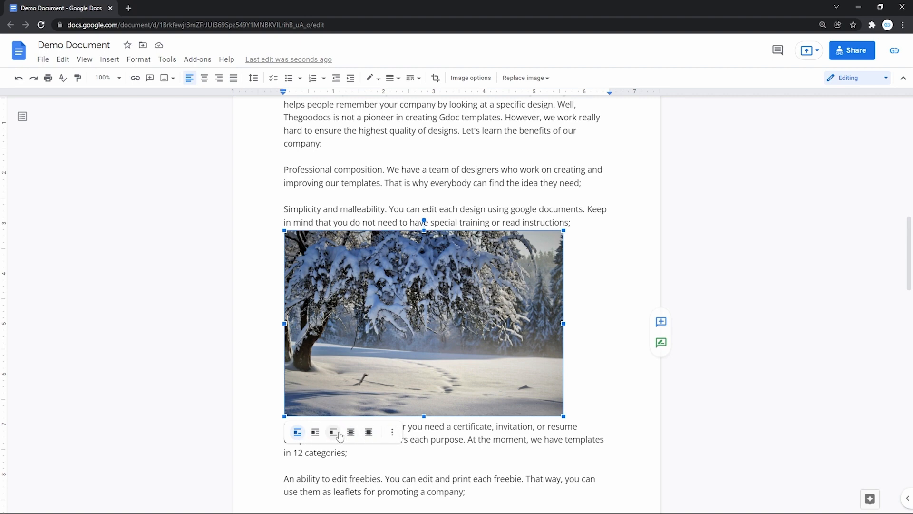
mouse_move(315, 432)
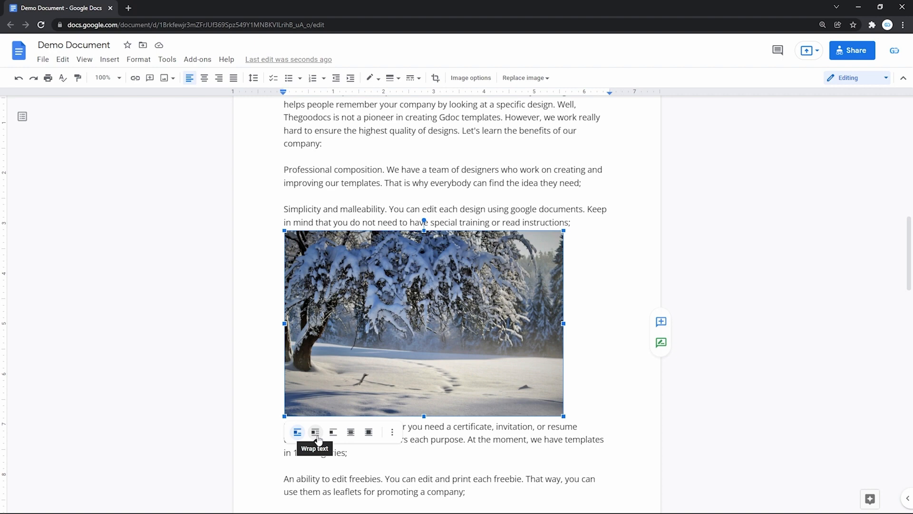
Switch the photo to Wrap text and drop it at the left beside the Professional composition paragraph.
click(314, 432)
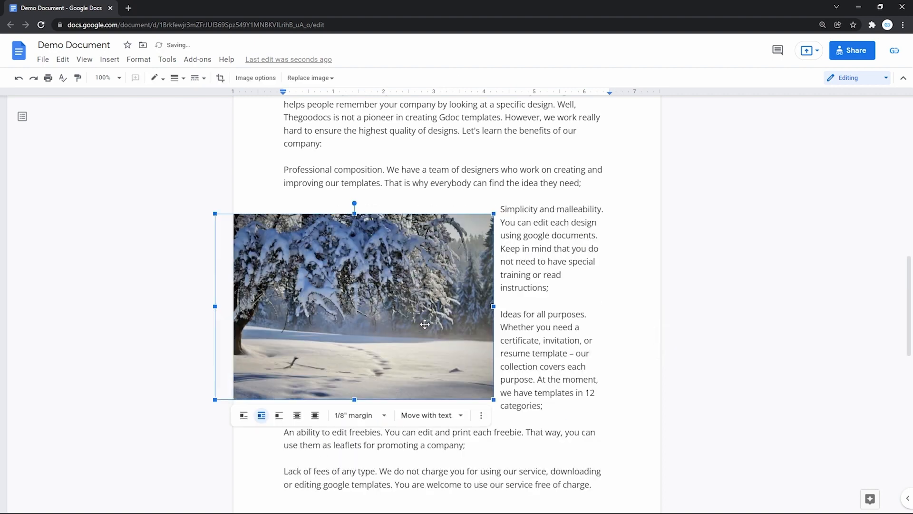
mouse_move(603, 328)
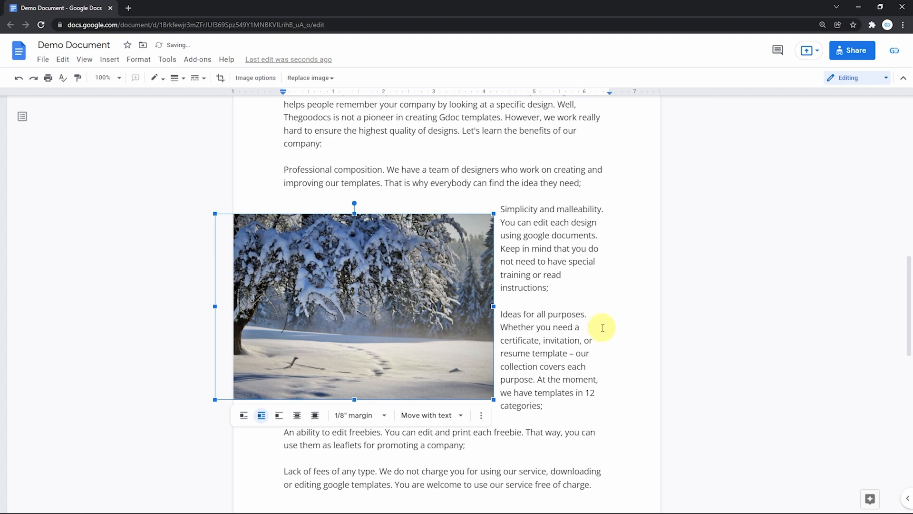
drag(361, 305, 554, 291)
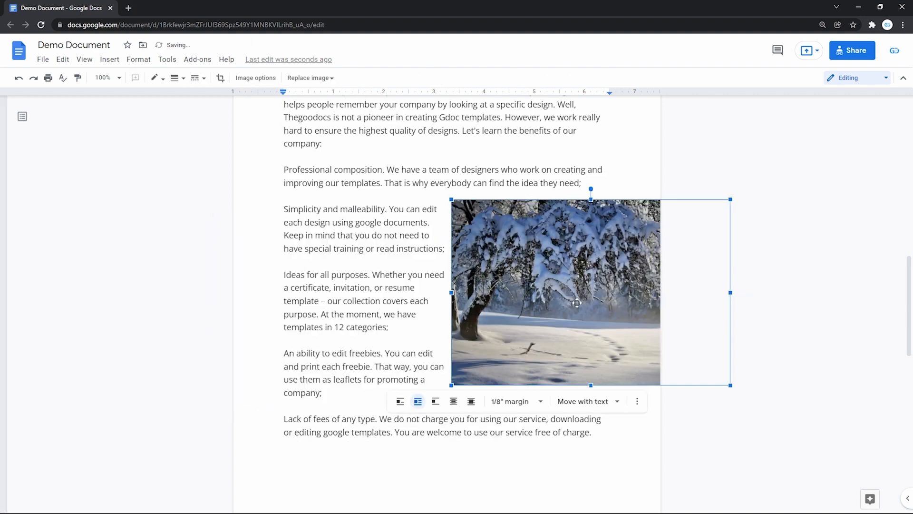
drag(577, 302, 442, 285)
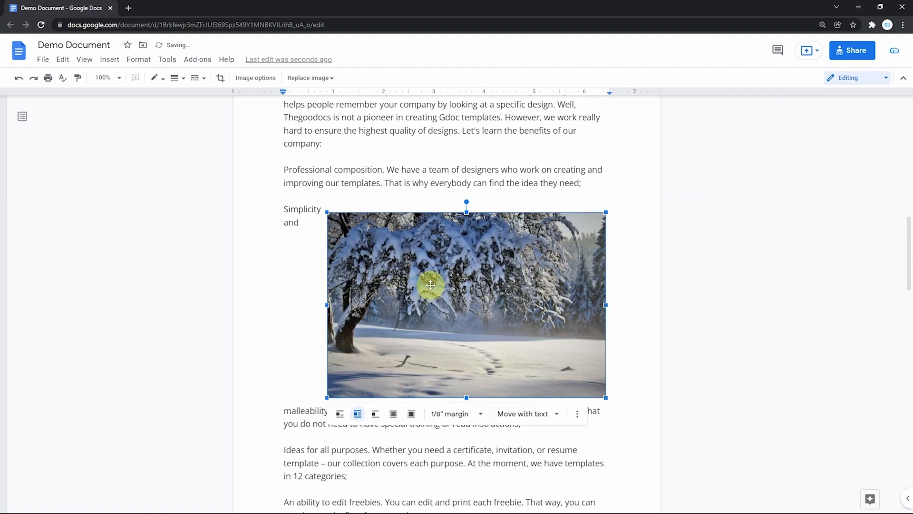
drag(431, 286, 255, 268)
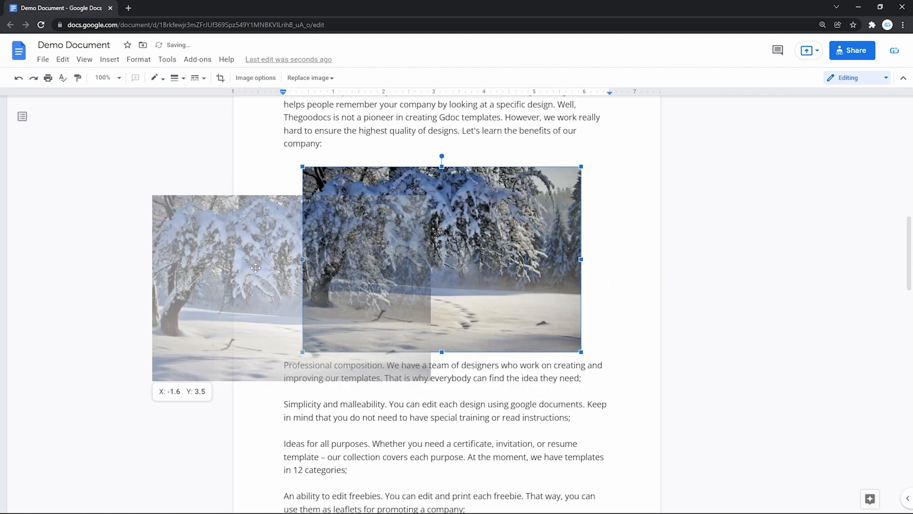
drag(440, 260, 358, 348)
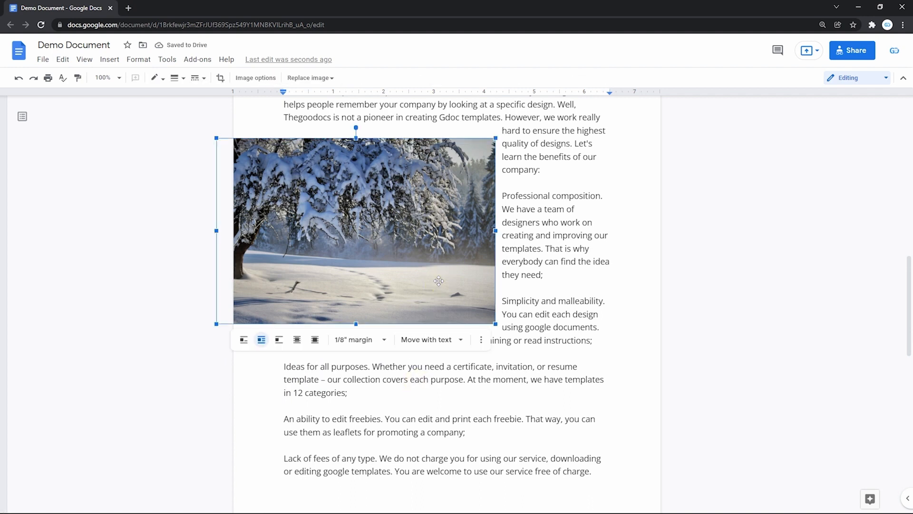
mouse_move(360, 339)
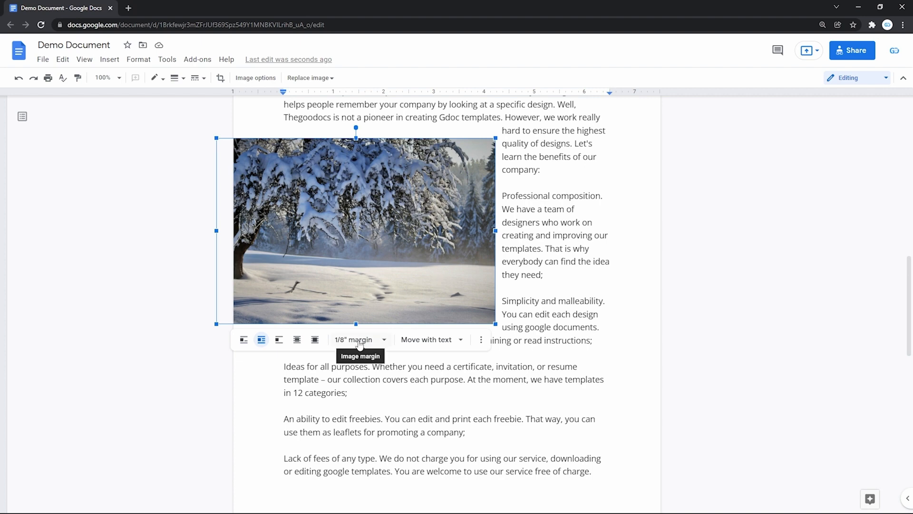
Try 1/4", 3/4" and 0" wrap margins, settle on 1/8", and look at the position choices.
click(360, 339)
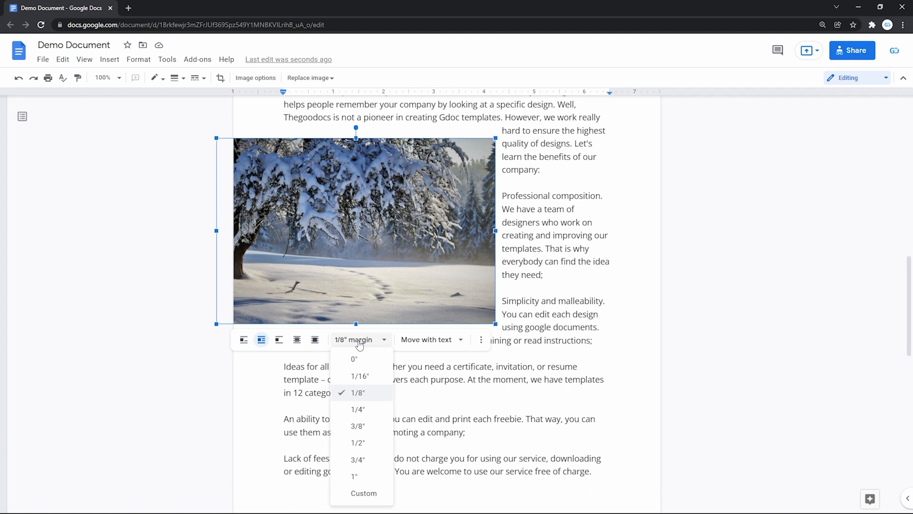
mouse_move(360, 375)
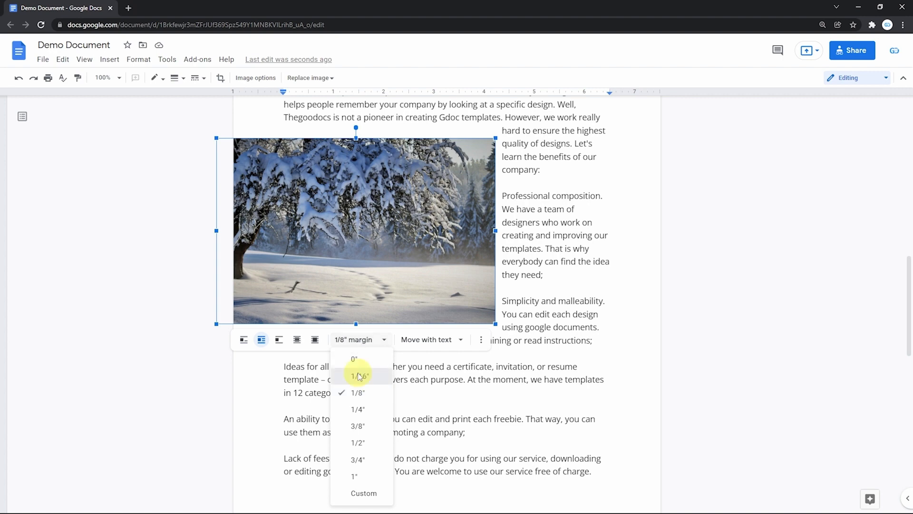
click(358, 408)
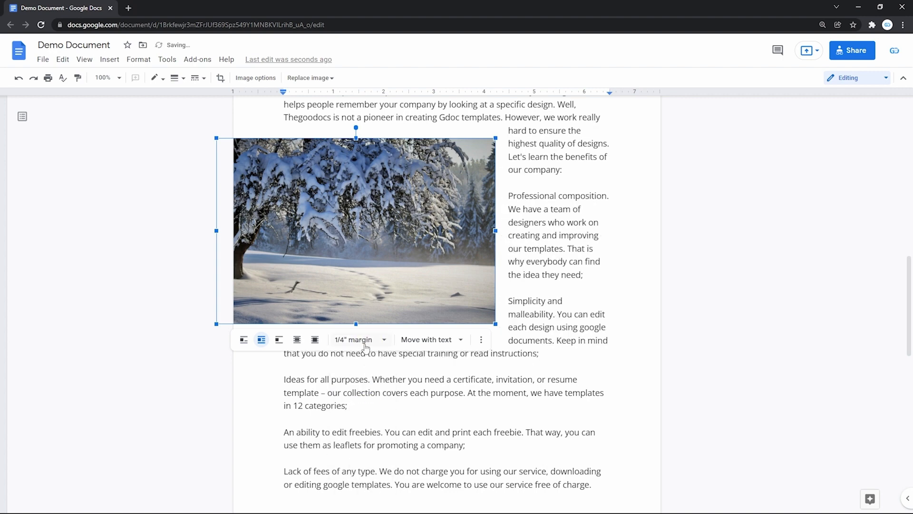
click(360, 340)
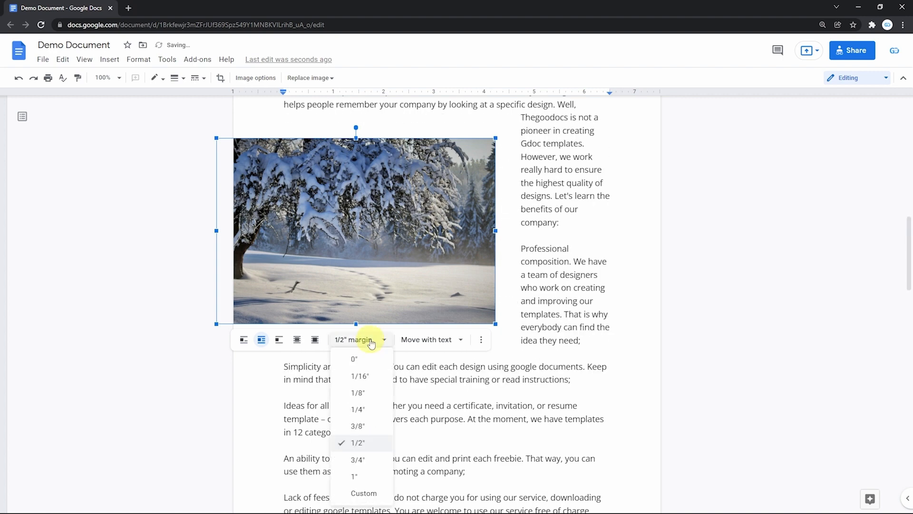
click(360, 458)
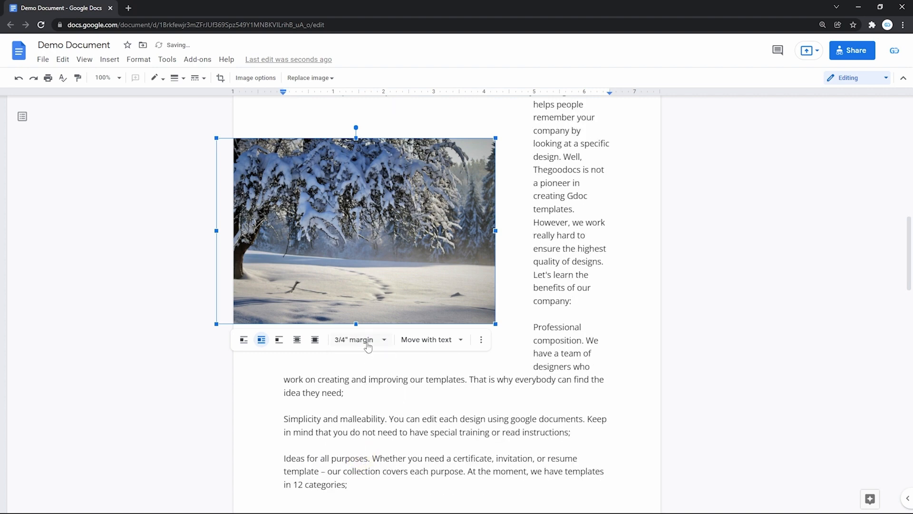
click(360, 340)
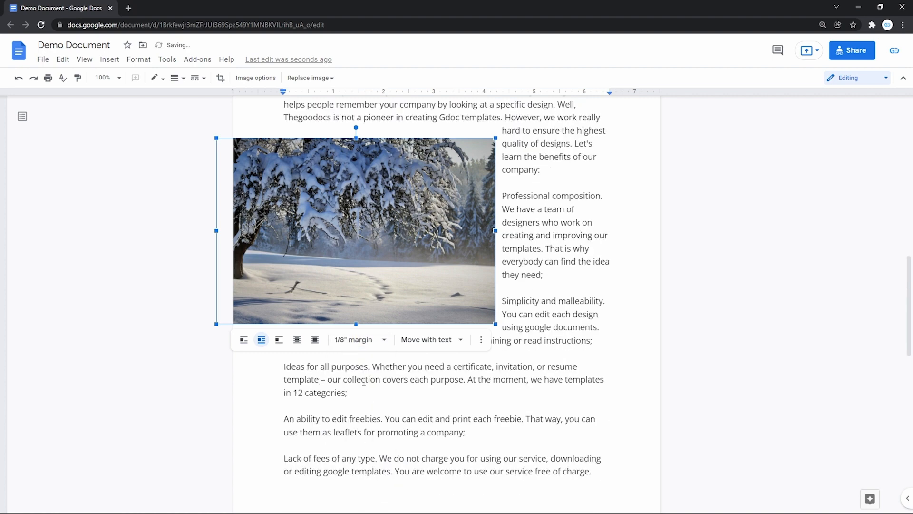
click(358, 339)
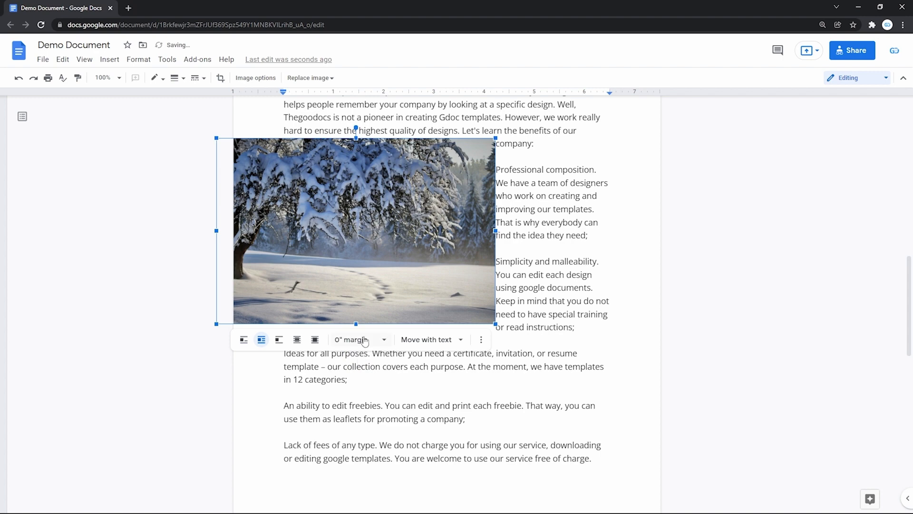
click(359, 339)
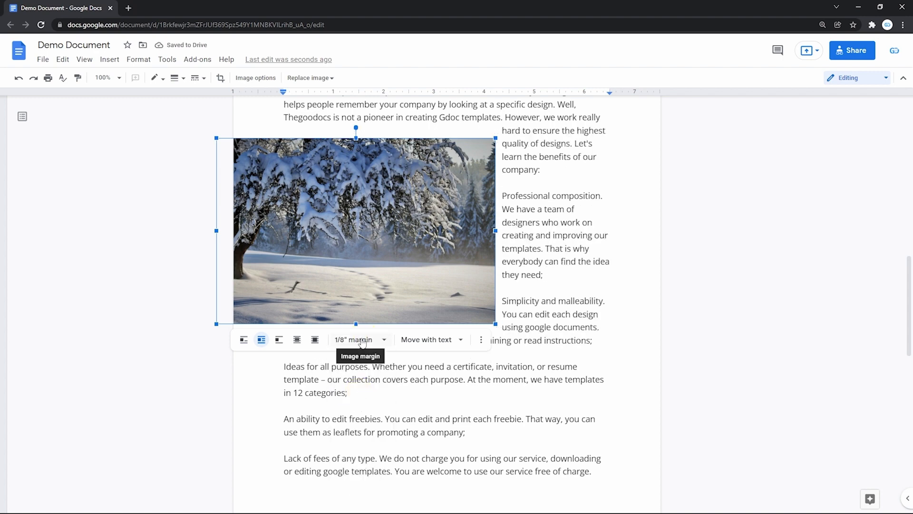
click(431, 340)
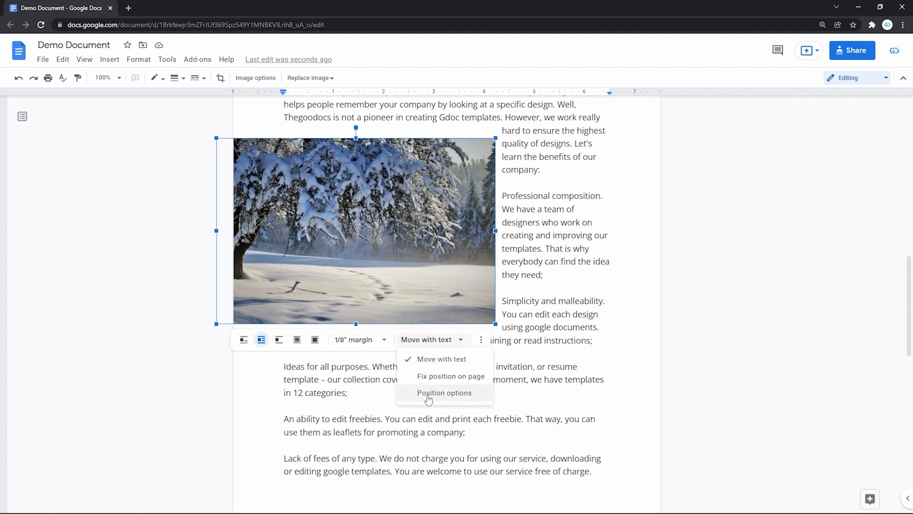
mouse_move(429, 375)
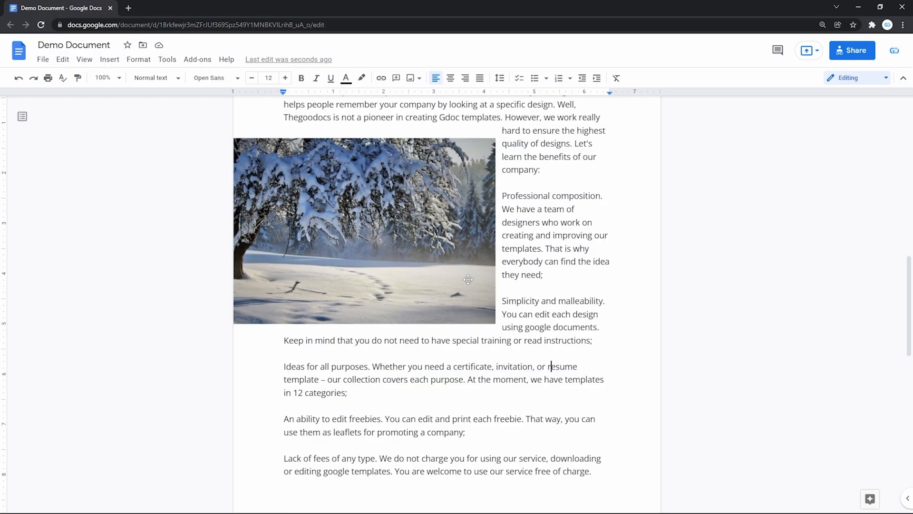
click(364, 230)
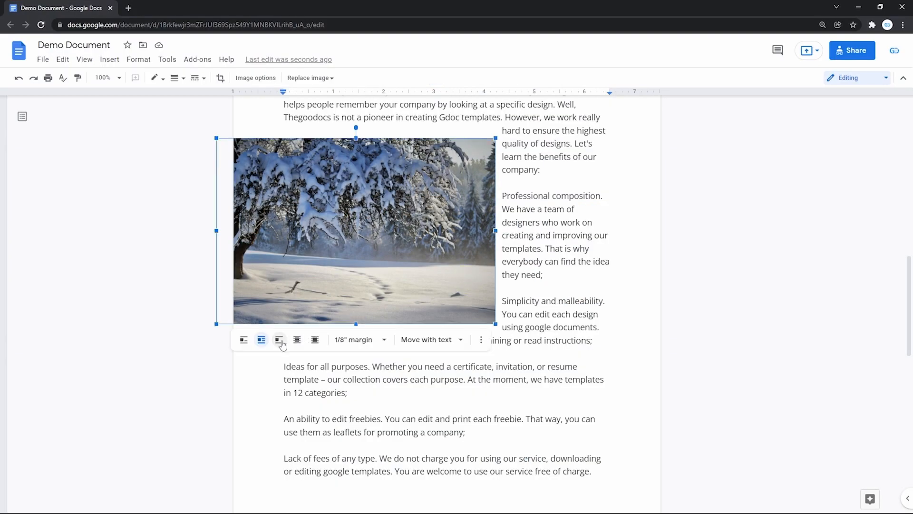
Switch the photo to Break text below the first paragraph with a 3/4 inch margin.
click(279, 339)
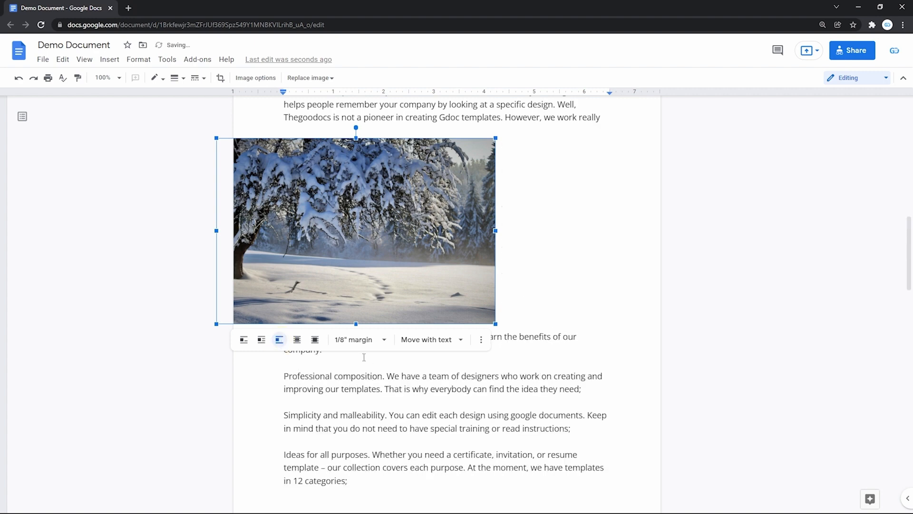
drag(364, 230, 425, 271)
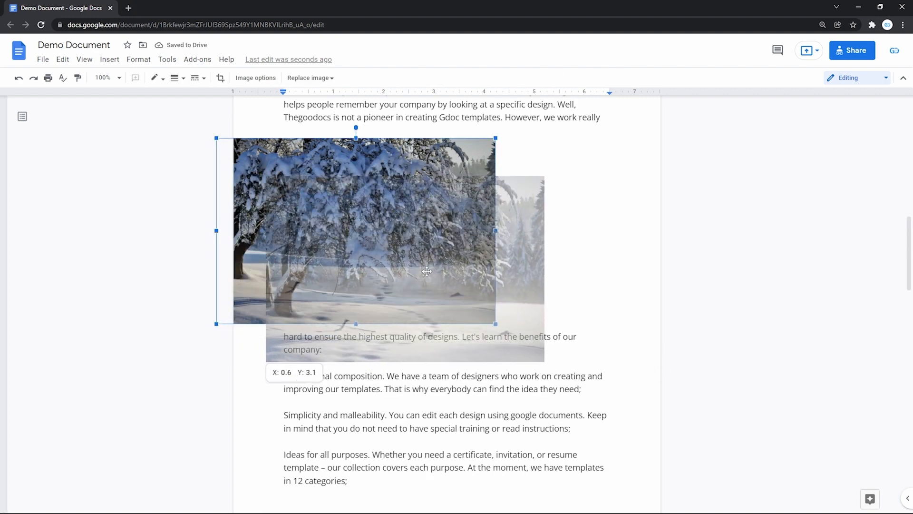
drag(426, 271, 424, 347)
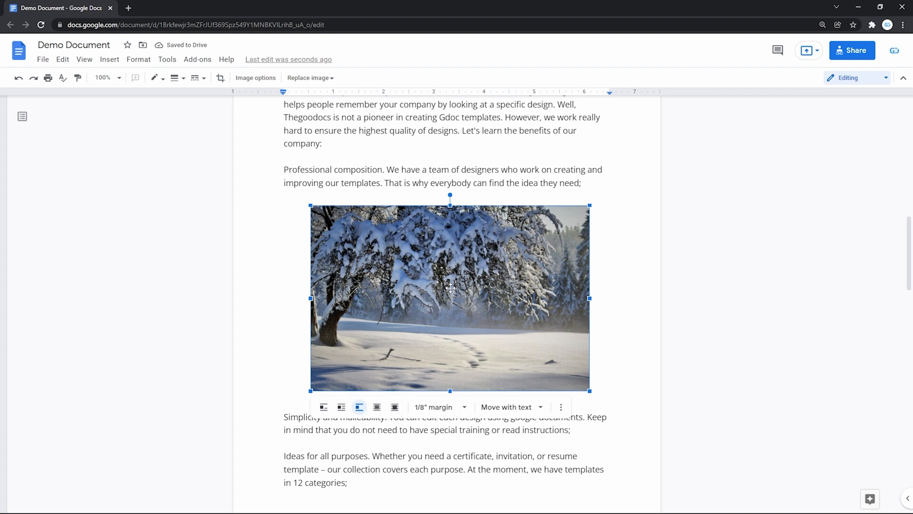
click(436, 406)
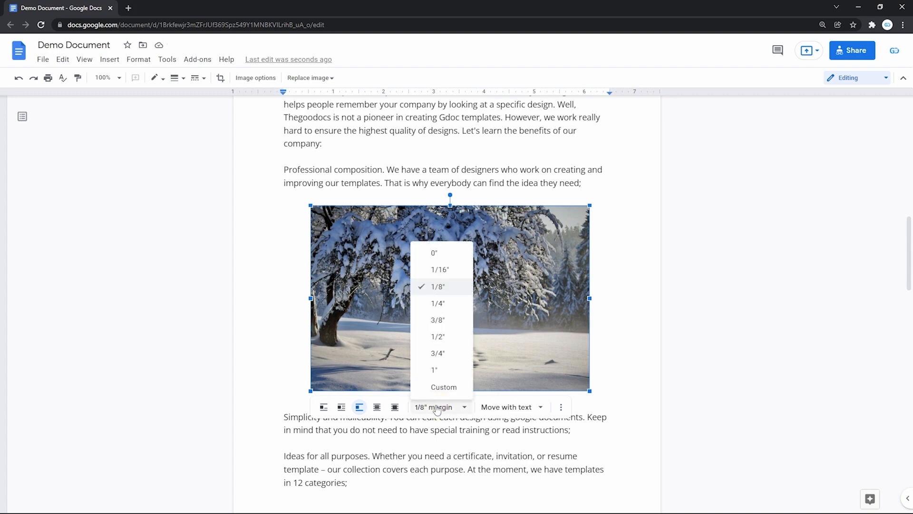
click(438, 353)
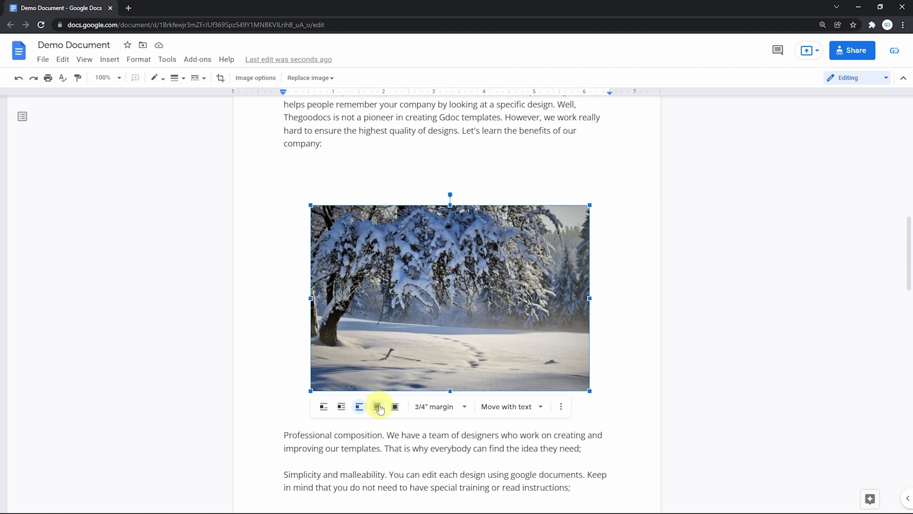
Set the photo In front of text and move it over the lower paragraphs.
click(378, 406)
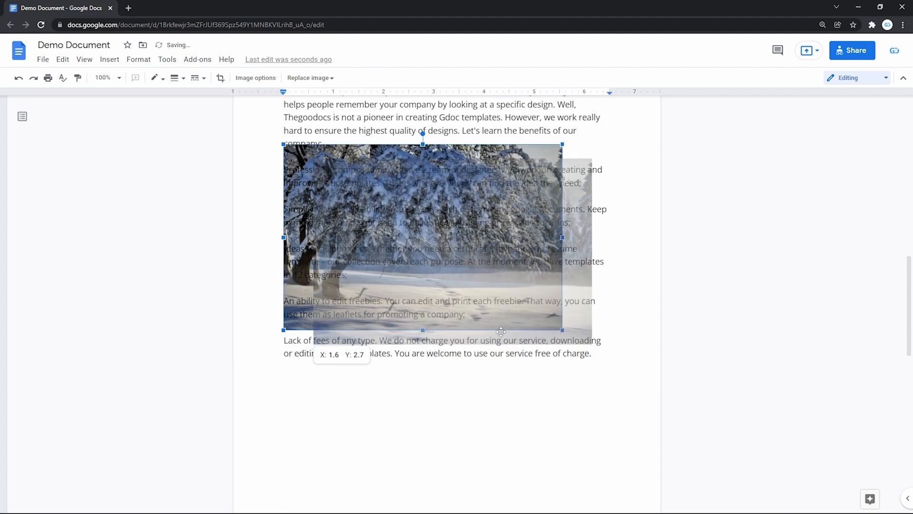
drag(501, 331, 479, 237)
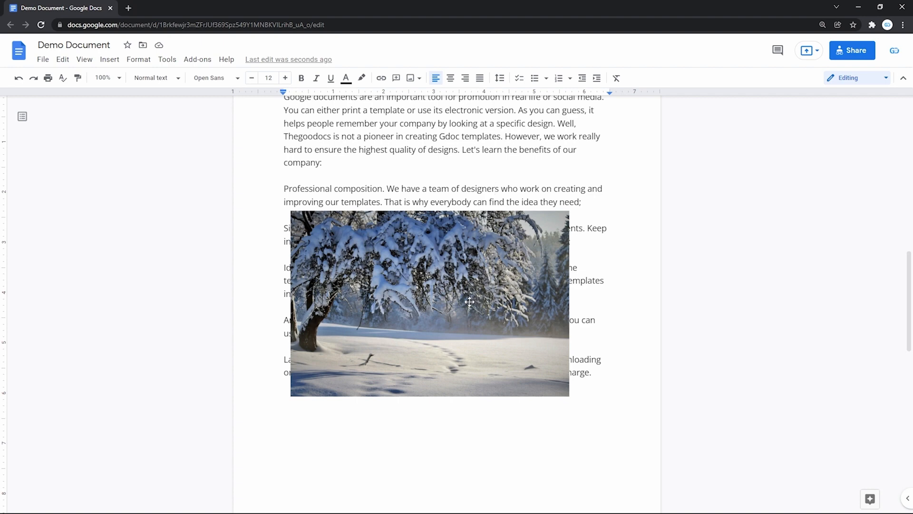
Select the photo and bring up its Image options panel from the three-dot menu.
click(426, 411)
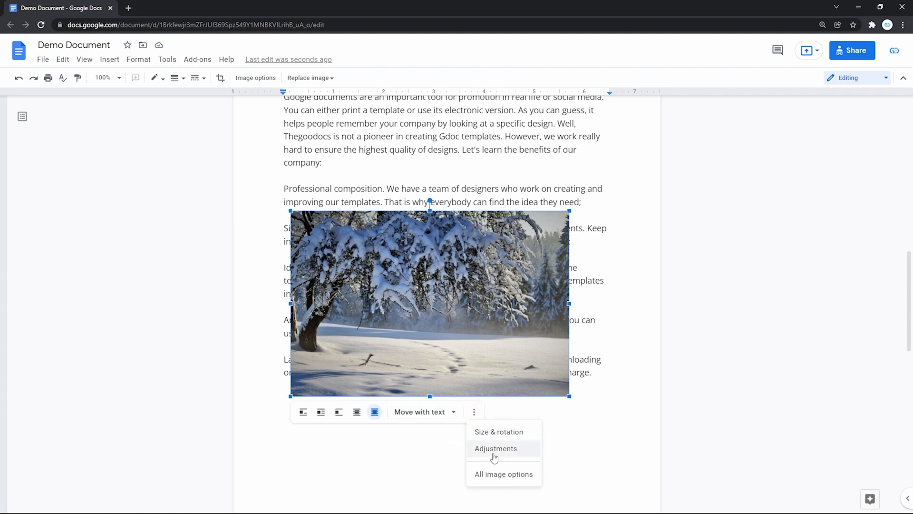
click(496, 448)
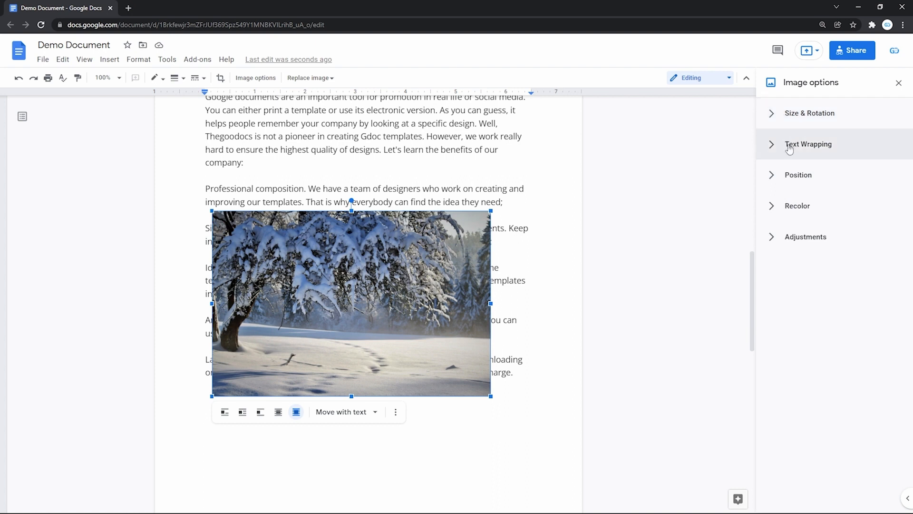
mouse_move(782, 278)
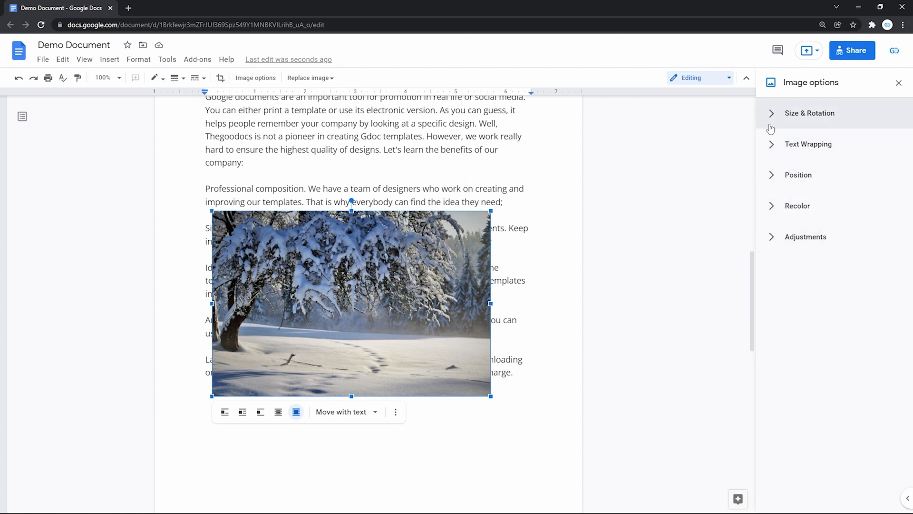
Expand Size & Rotation, set the photo Behind text, and expand Position.
click(808, 113)
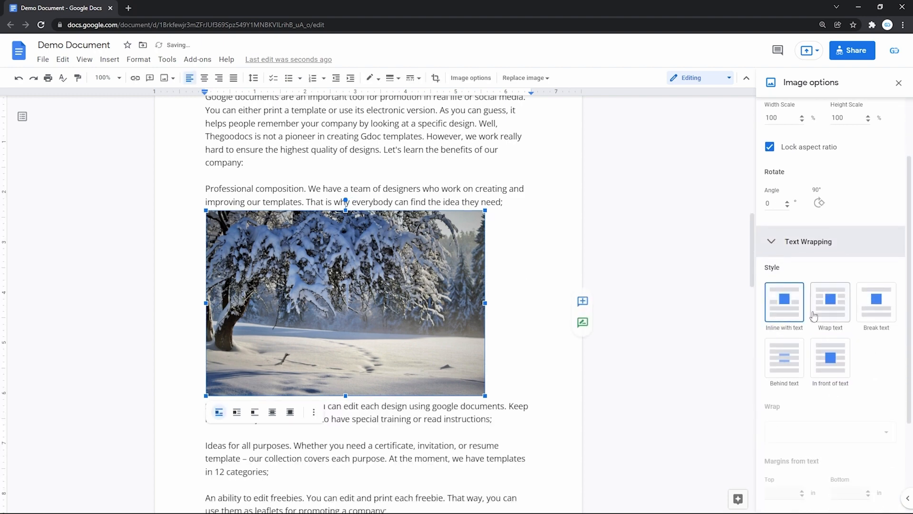
click(783, 357)
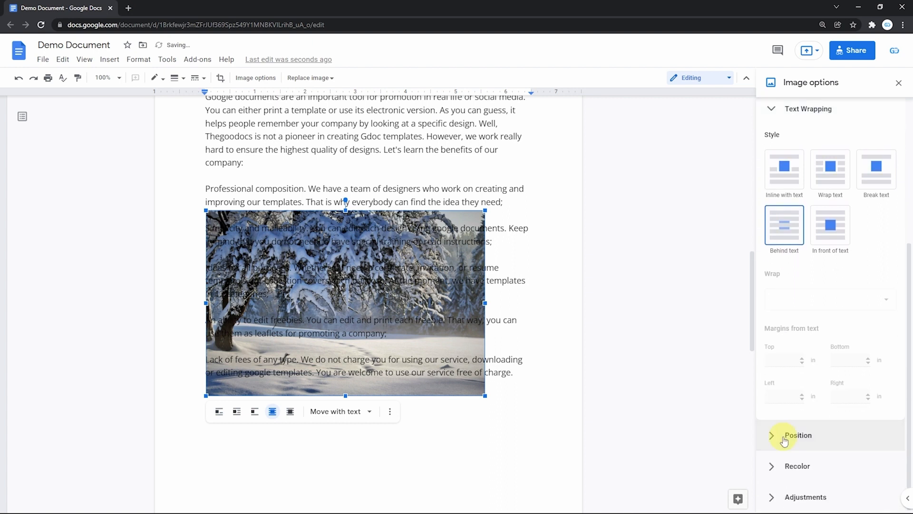
click(798, 435)
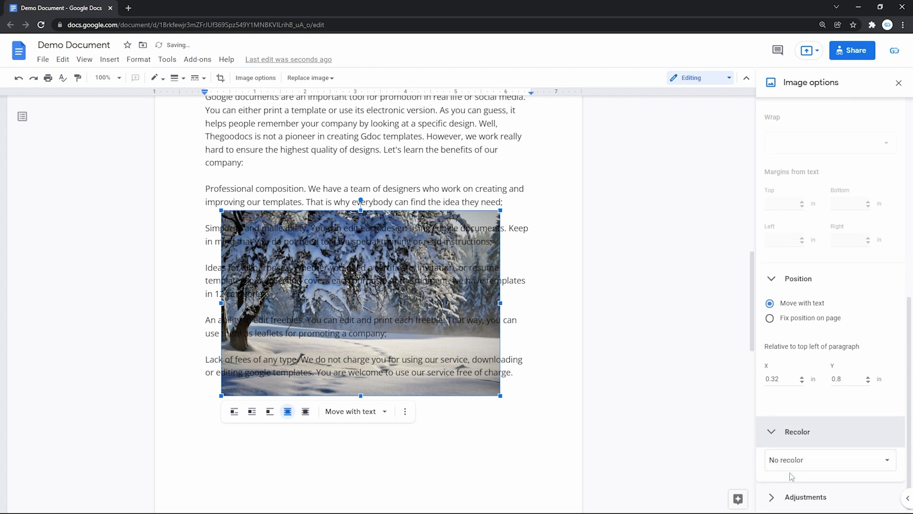
Rotate the photo 90°, recolor it Light 2 red and drag Transparency up so text shows through.
click(827, 460)
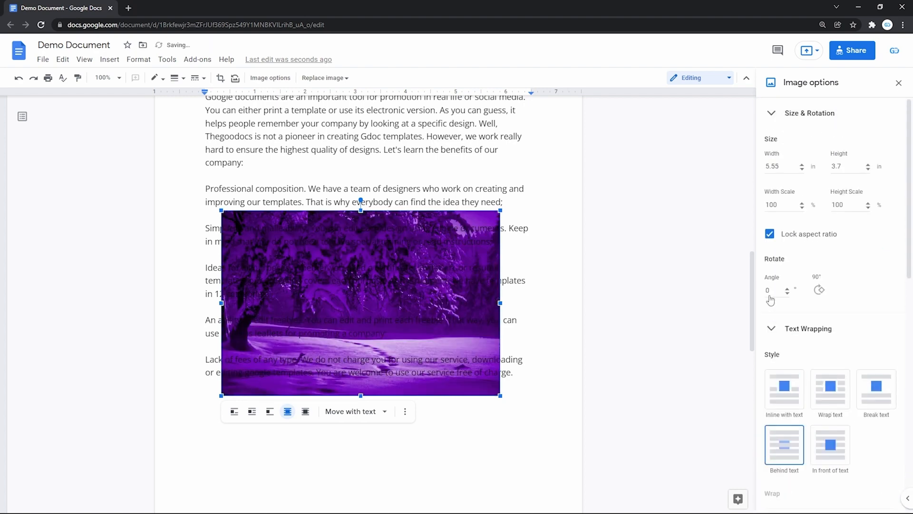
drag(500, 394, 515, 405)
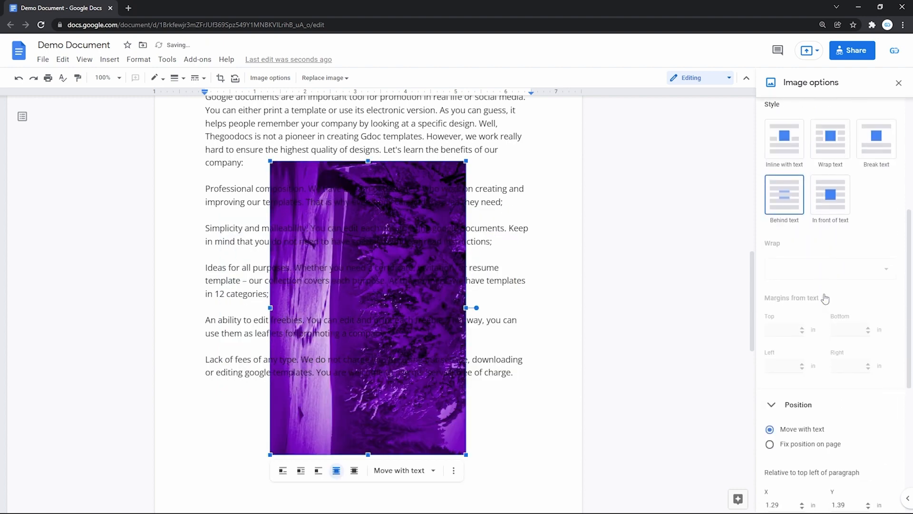
click(827, 308)
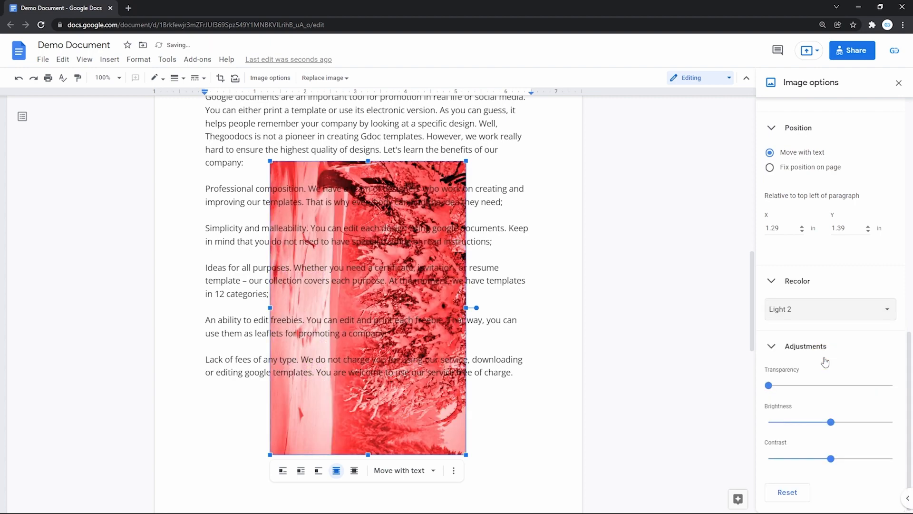
drag(768, 385, 838, 385)
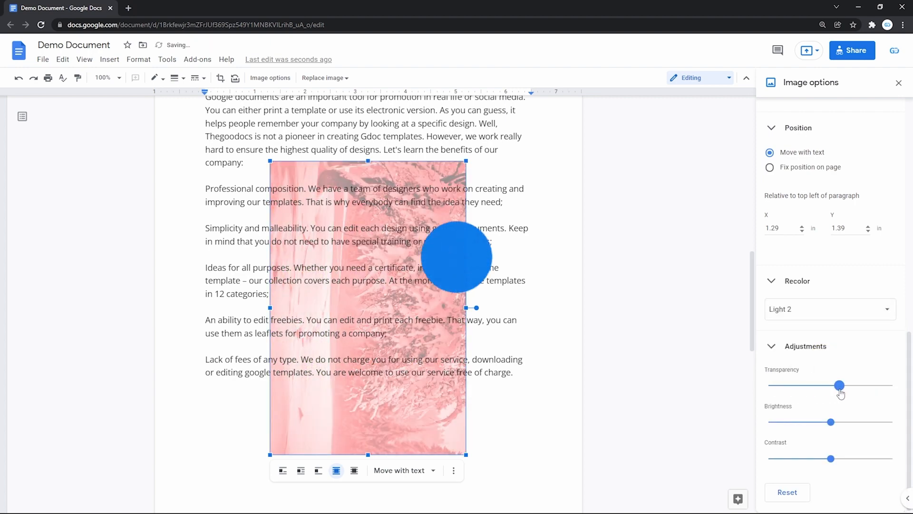